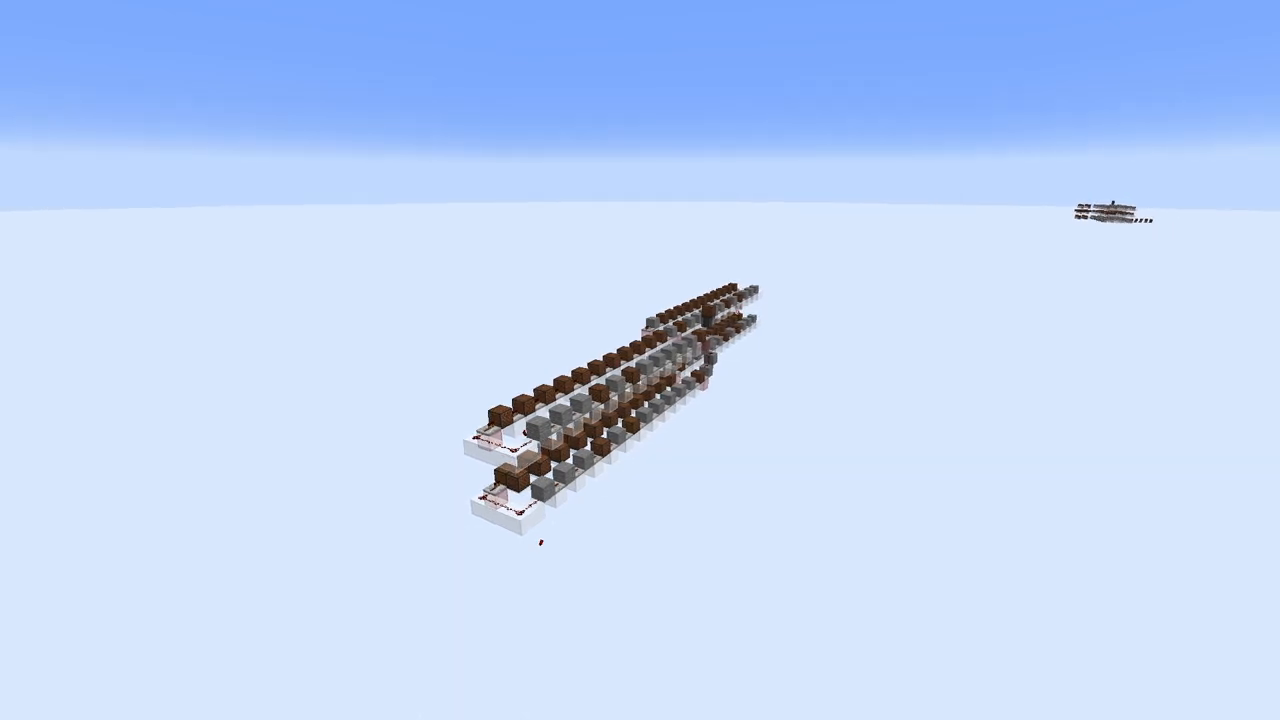
pyautogui.moveTo(640, 360)
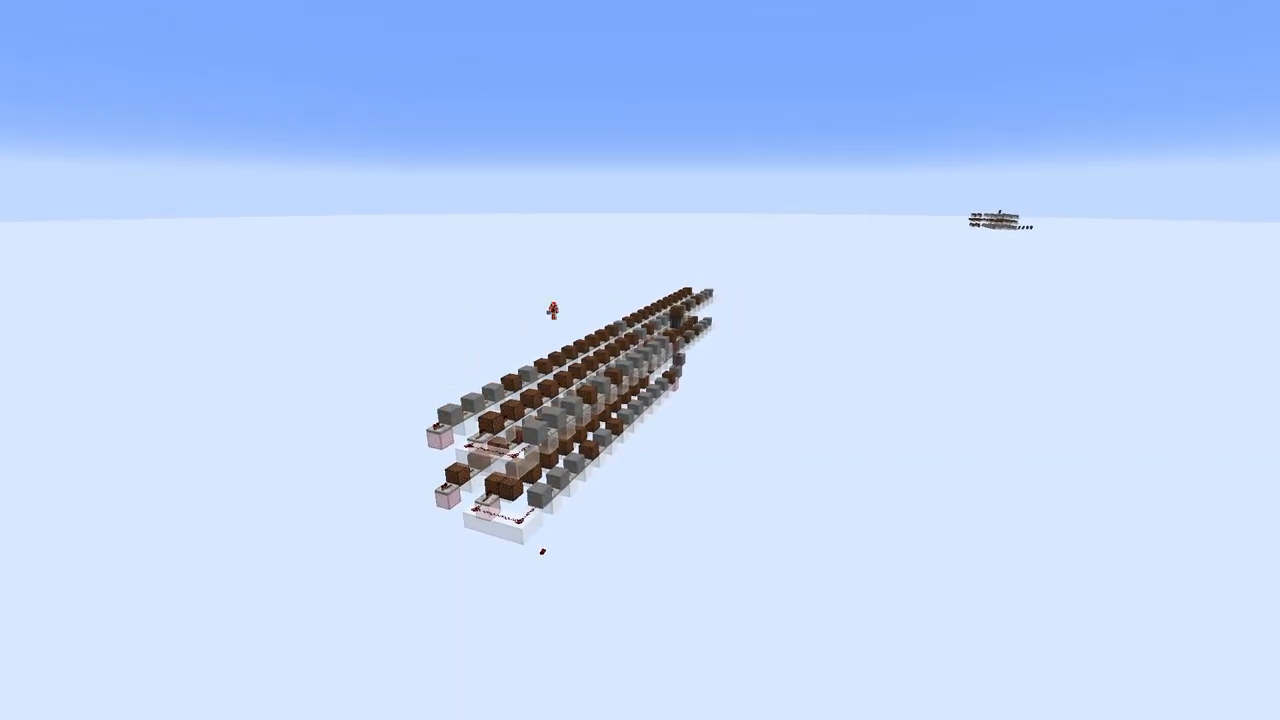
pyautogui.moveTo(640, 360)
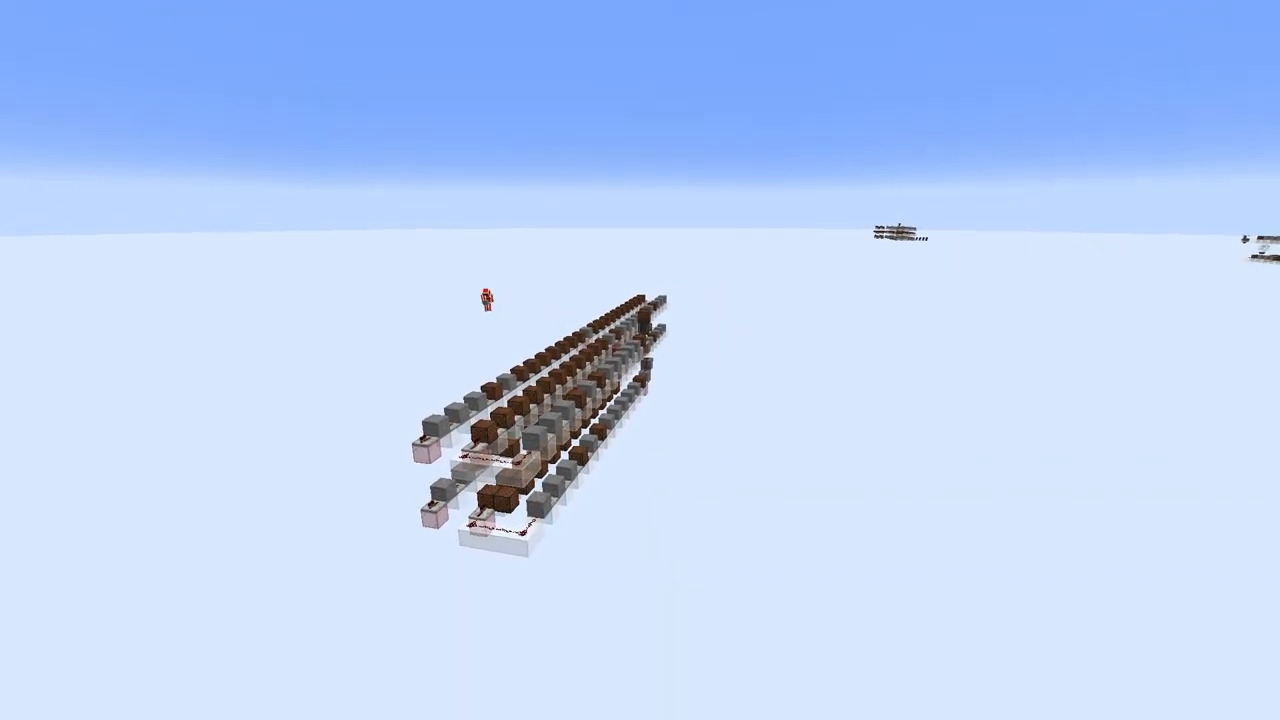
pyautogui.moveTo(640, 360)
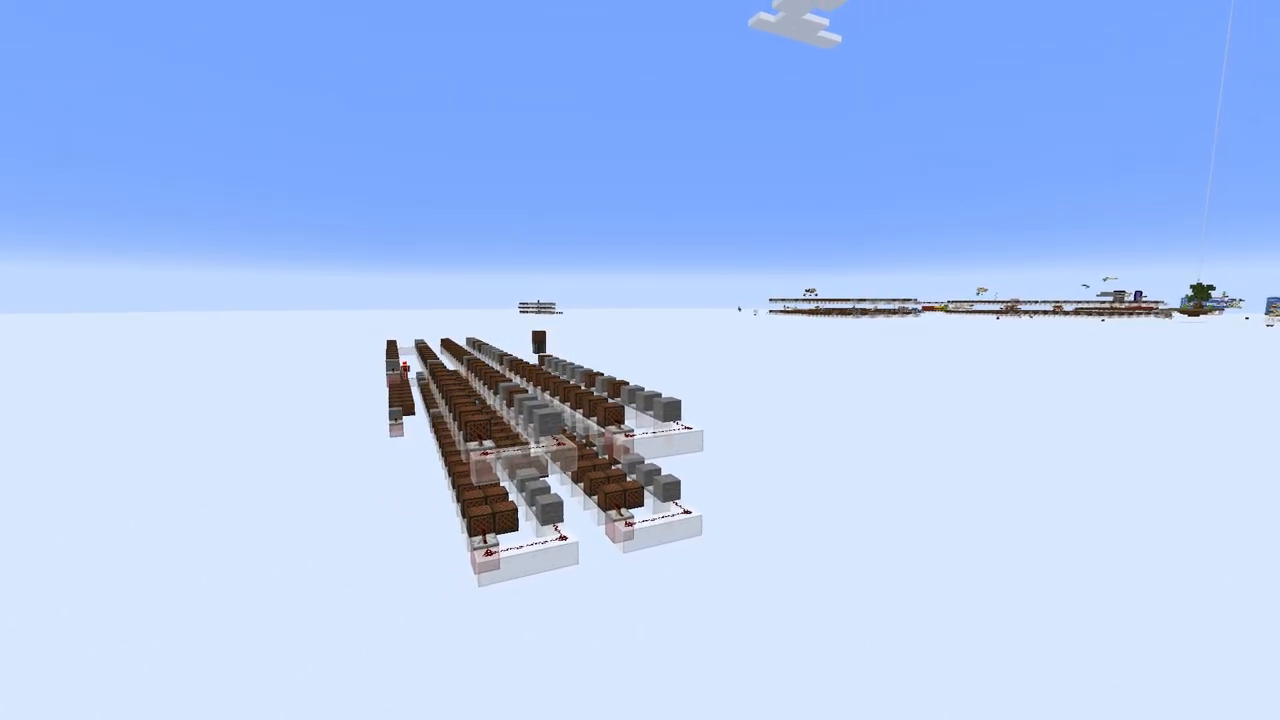
pyautogui.moveTo(640, 360)
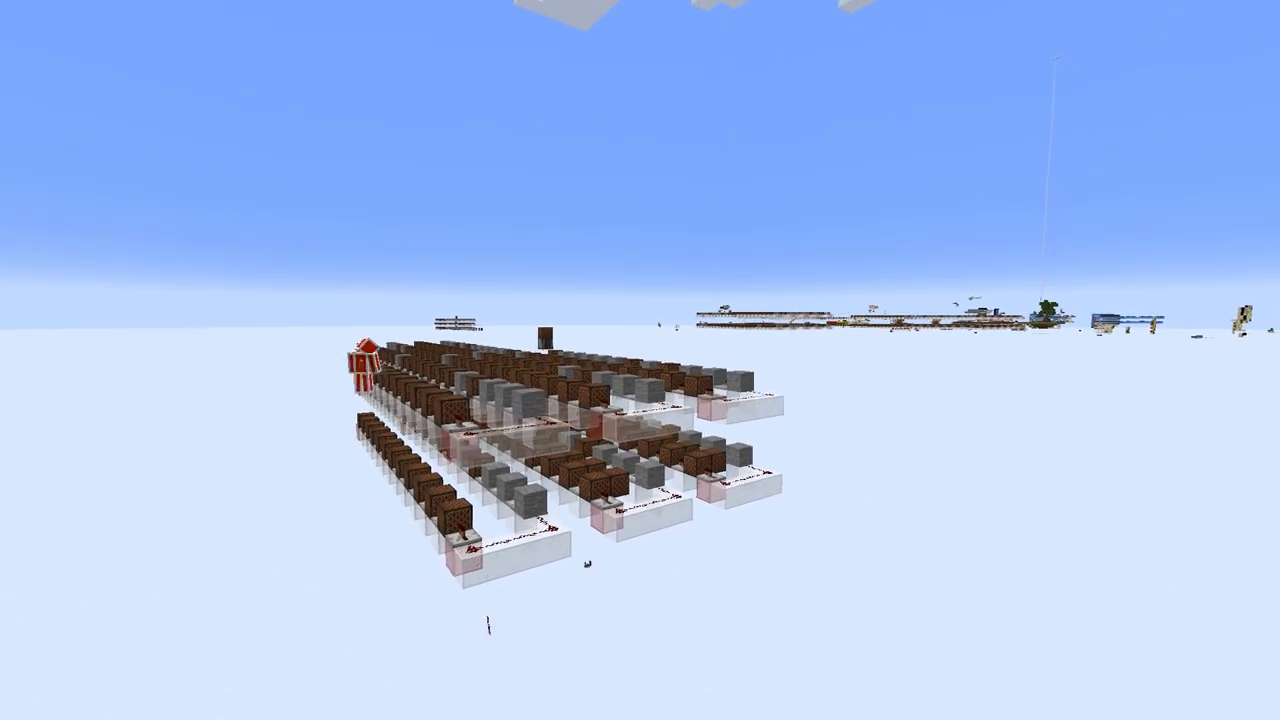
pyautogui.moveTo(640, 360)
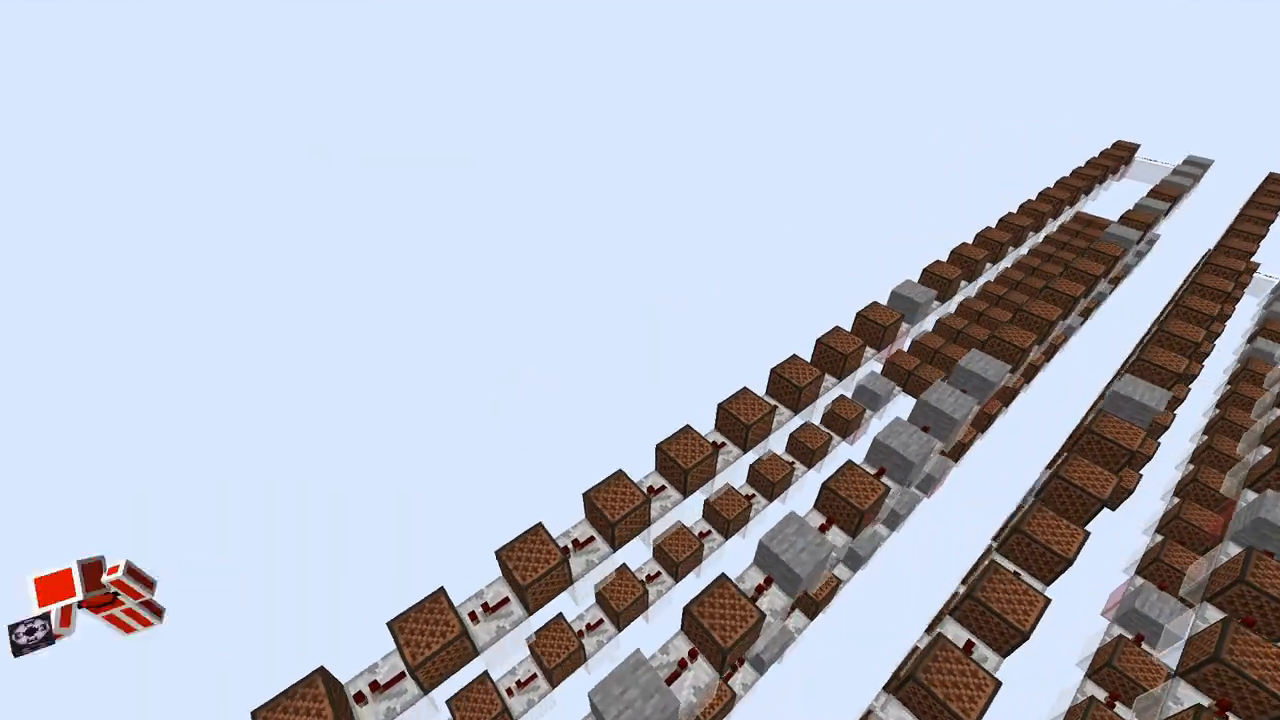
pyautogui.moveTo(640, 360)
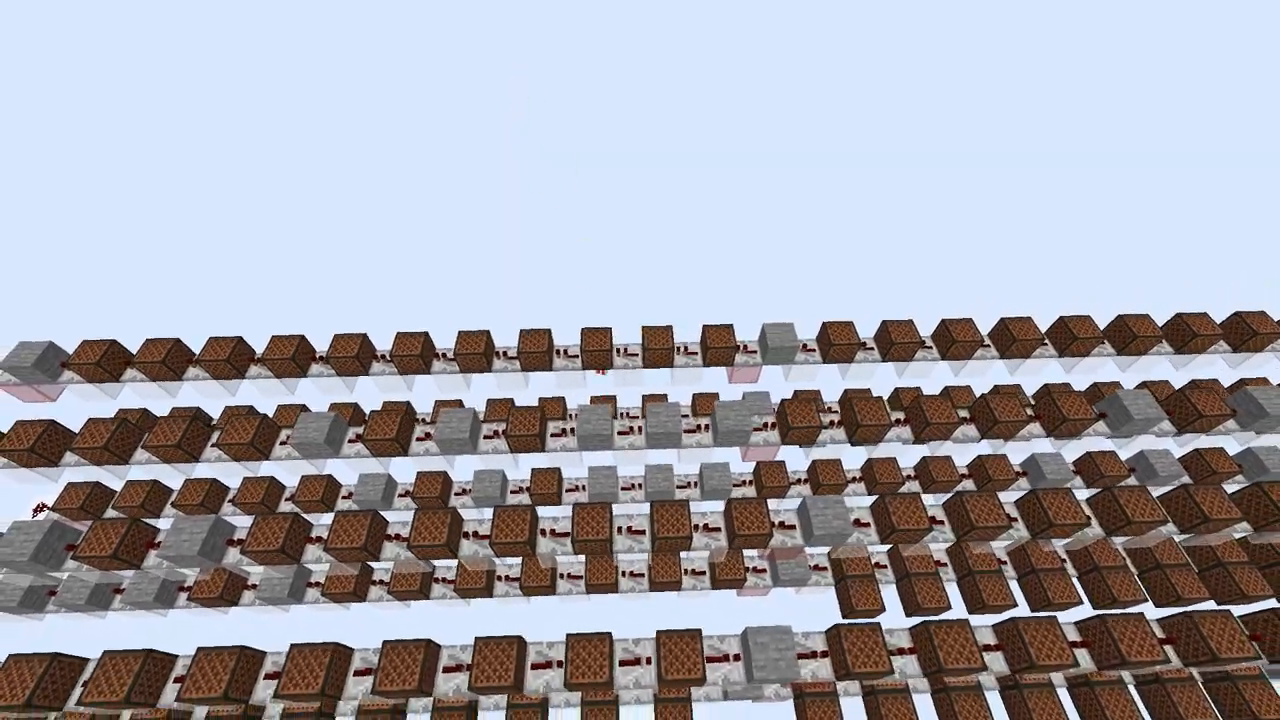
pyautogui.moveTo(640, 360)
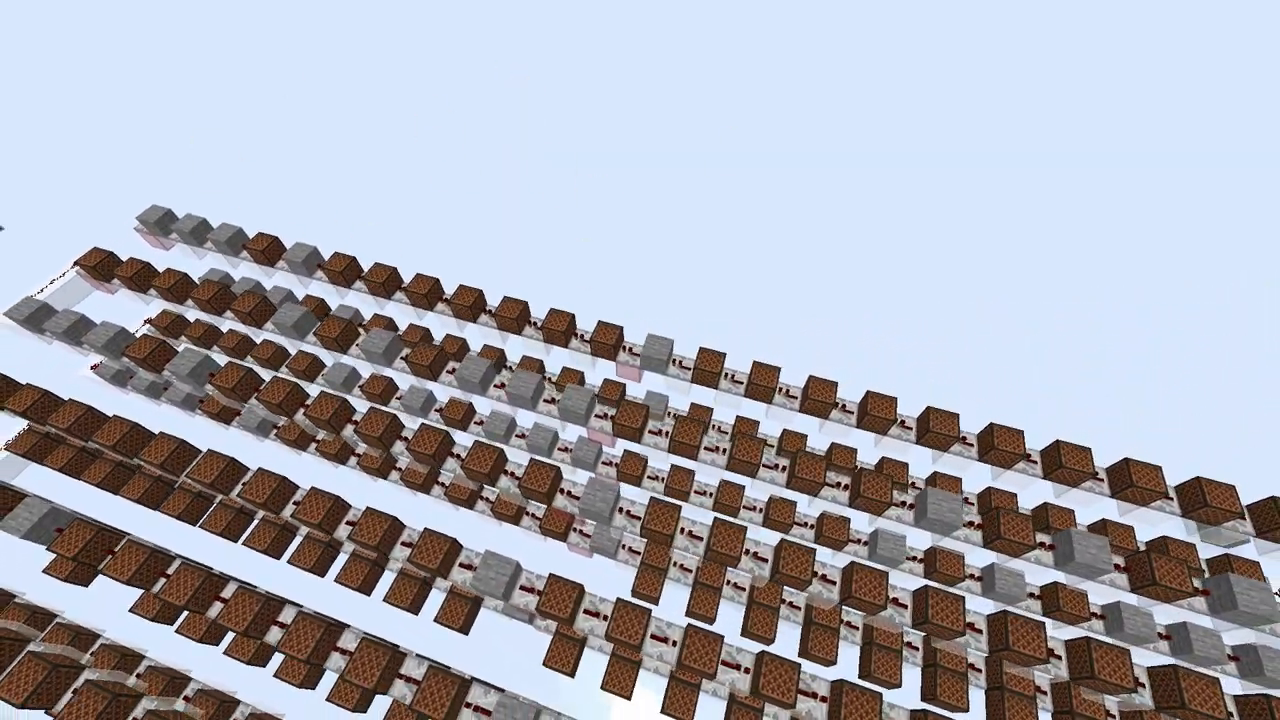
pyautogui.moveTo(640, 360)
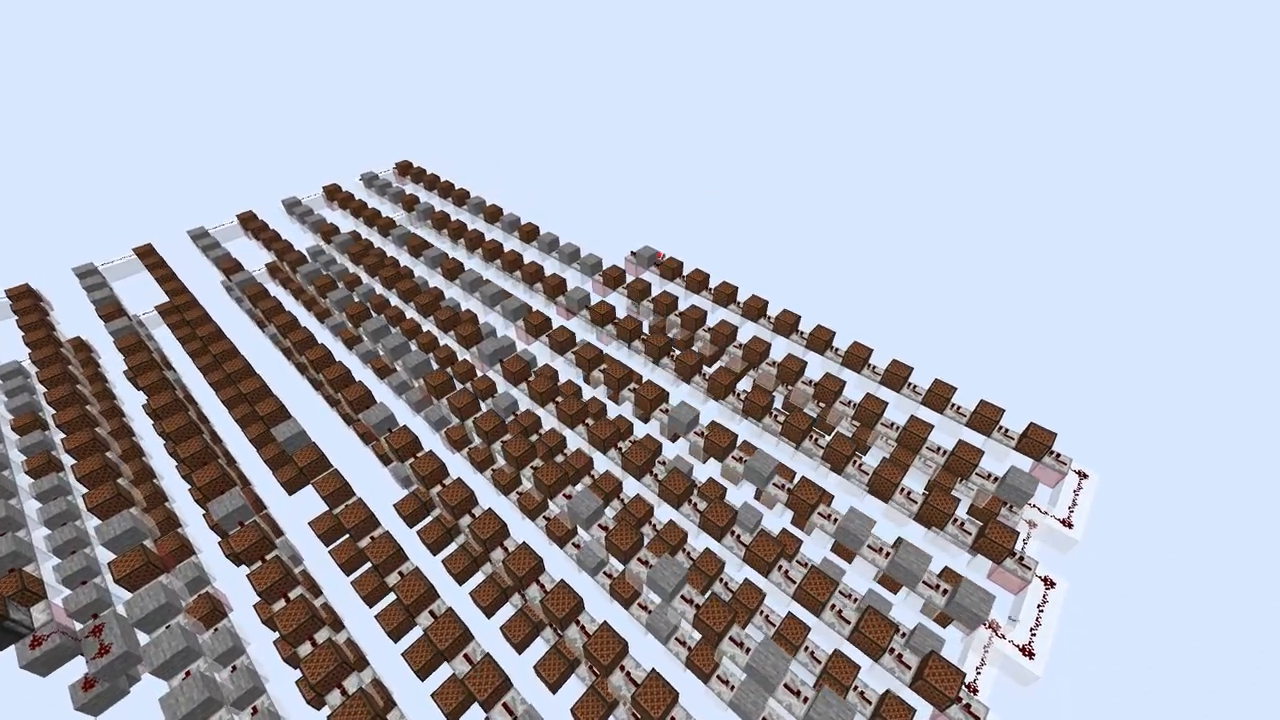
pyautogui.moveTo(640, 360)
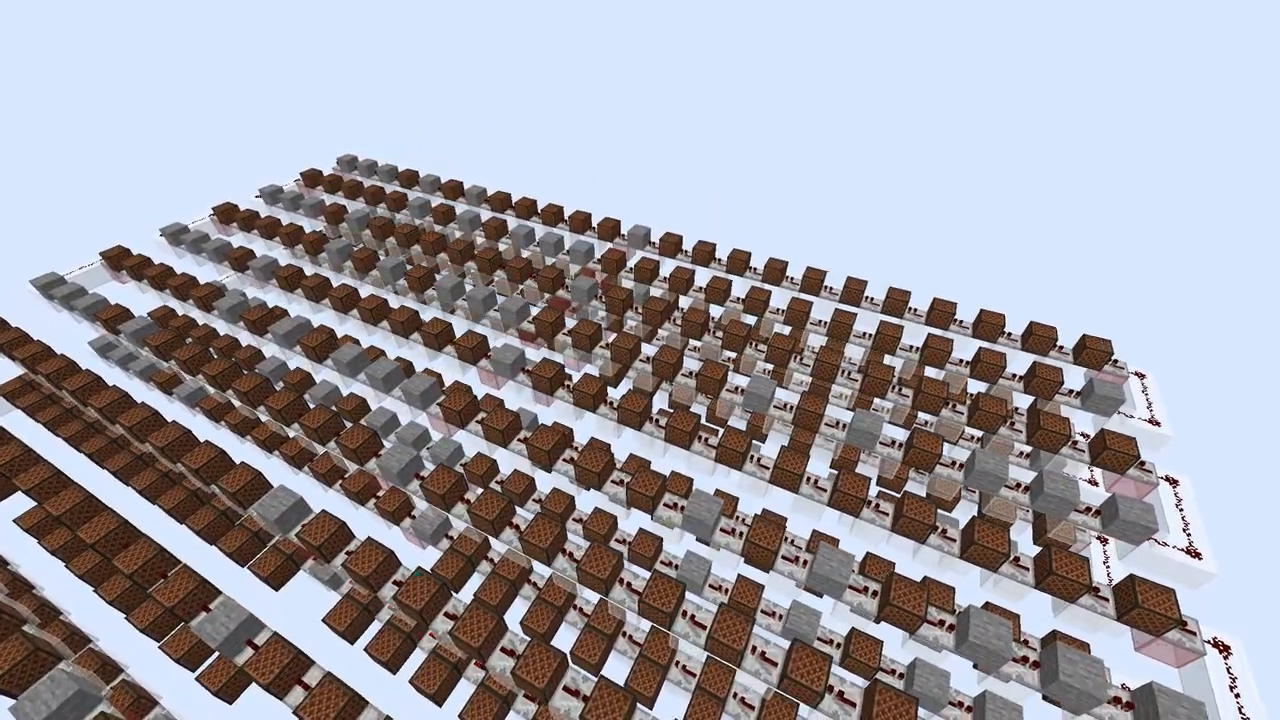
pyautogui.moveTo(640, 360)
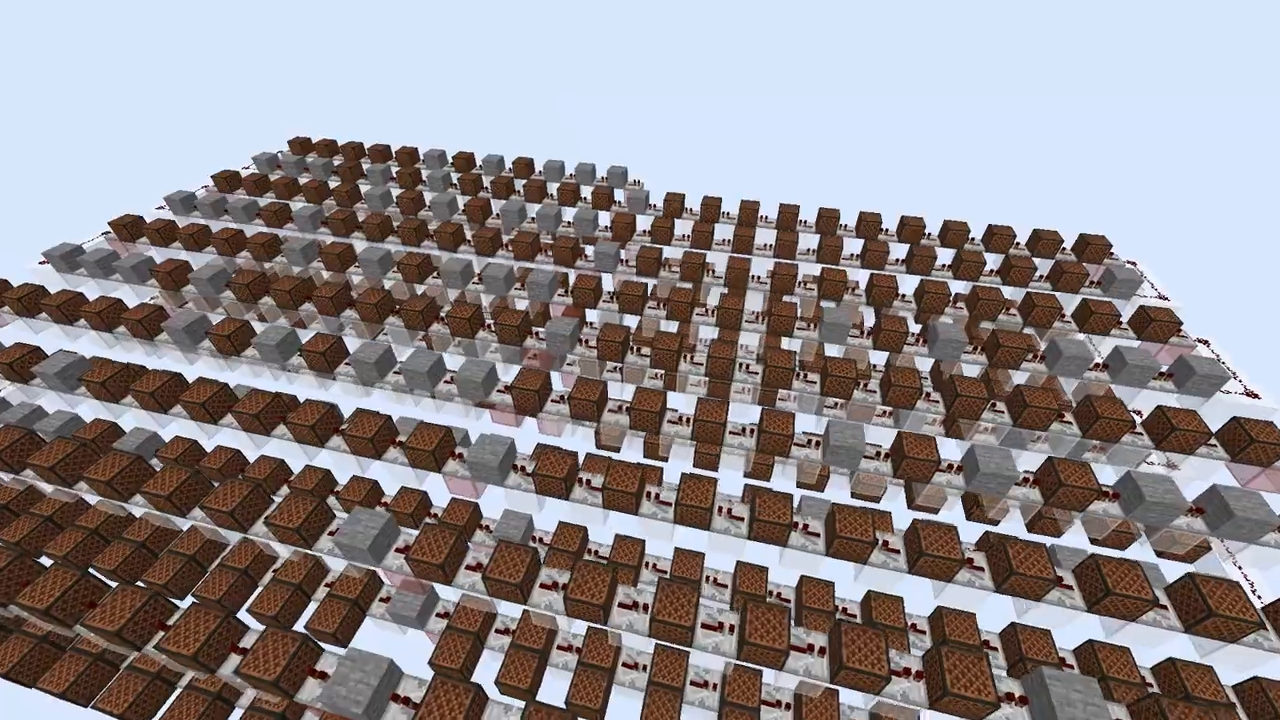